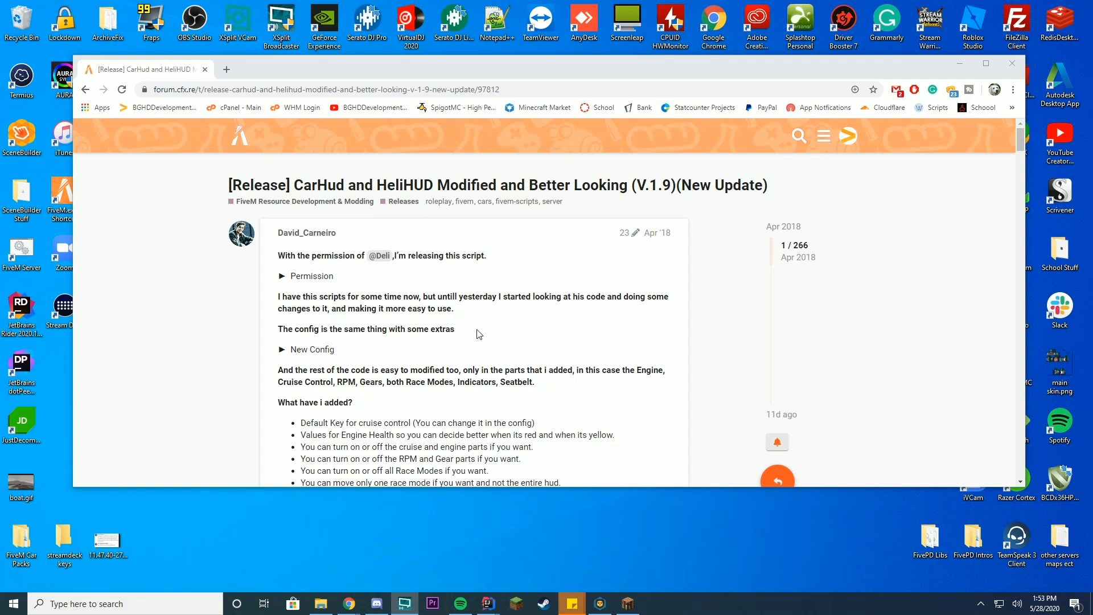
# Step: Scroll through the CarHud release post's example HUD screenshots and Notes
pyautogui.scroll(-3)
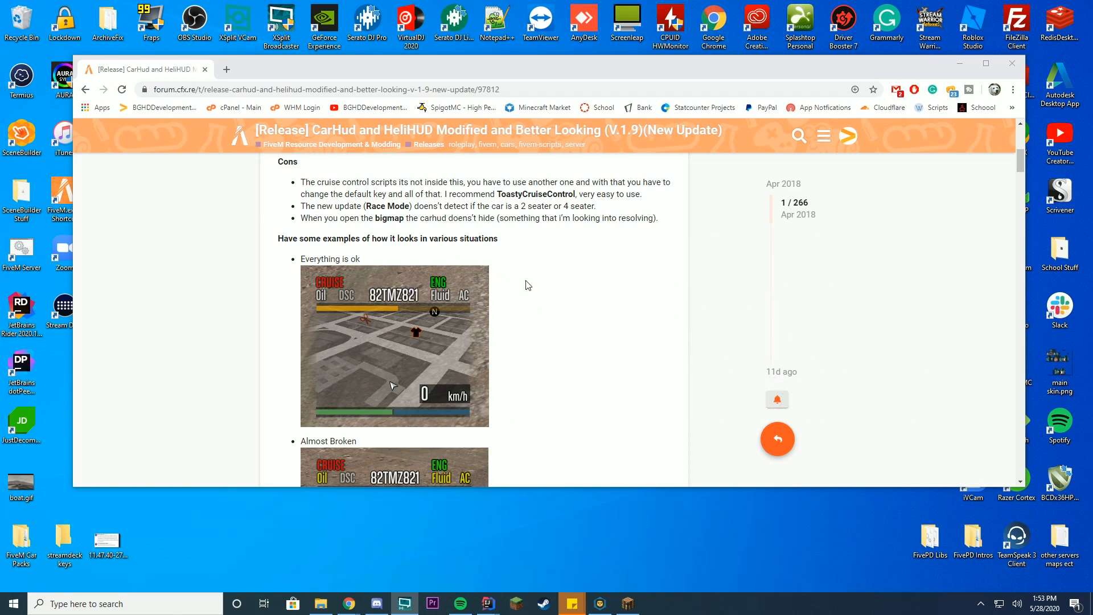
pyautogui.moveTo(373, 315)
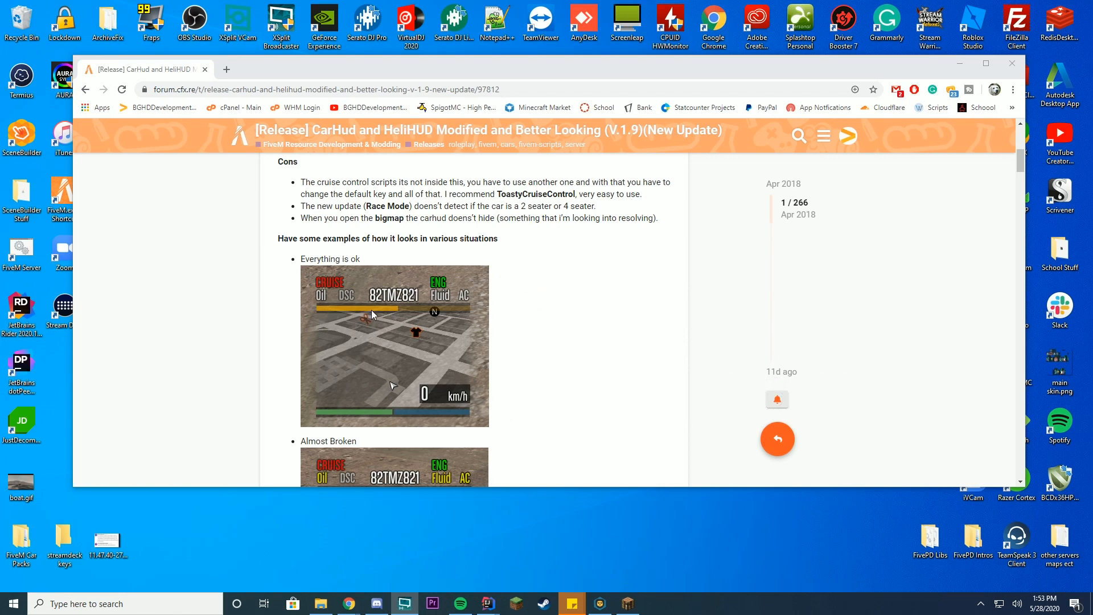
pyautogui.moveTo(359, 287)
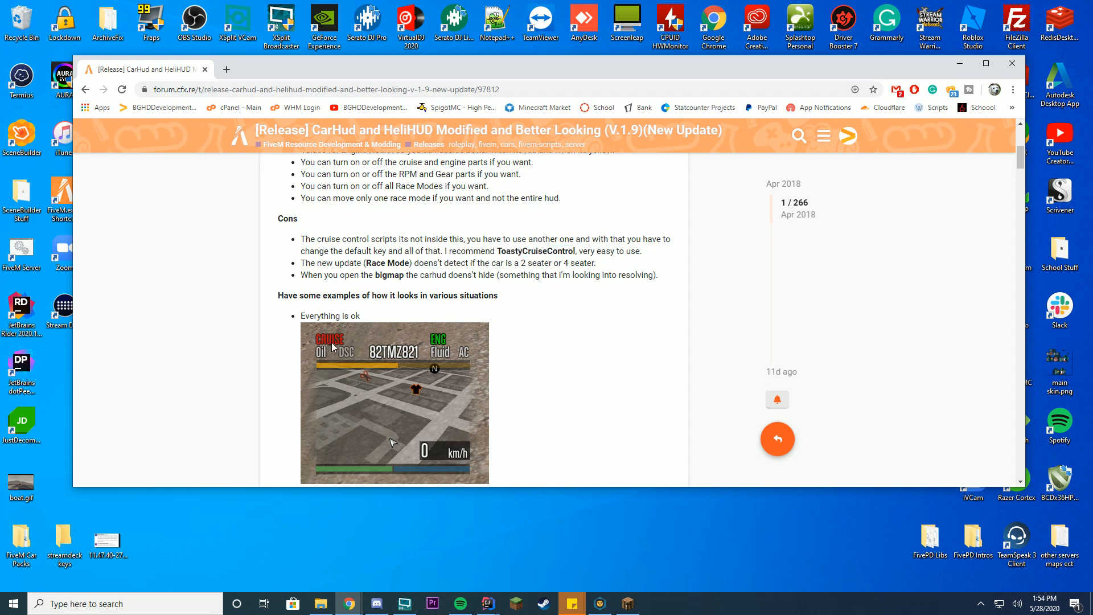
pyautogui.scroll(-3)
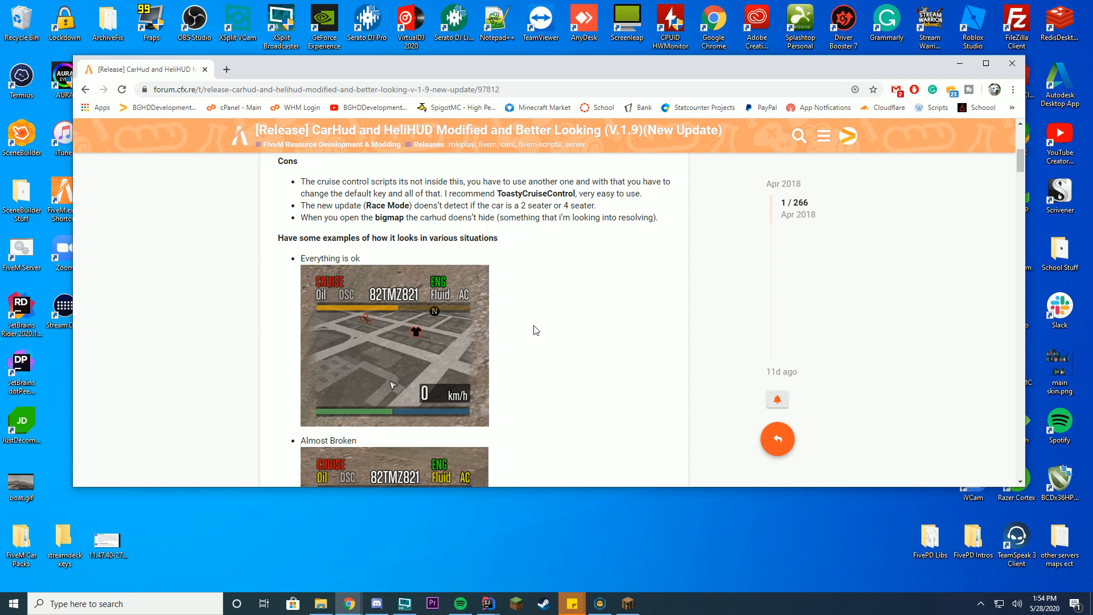
pyautogui.scroll(-3)
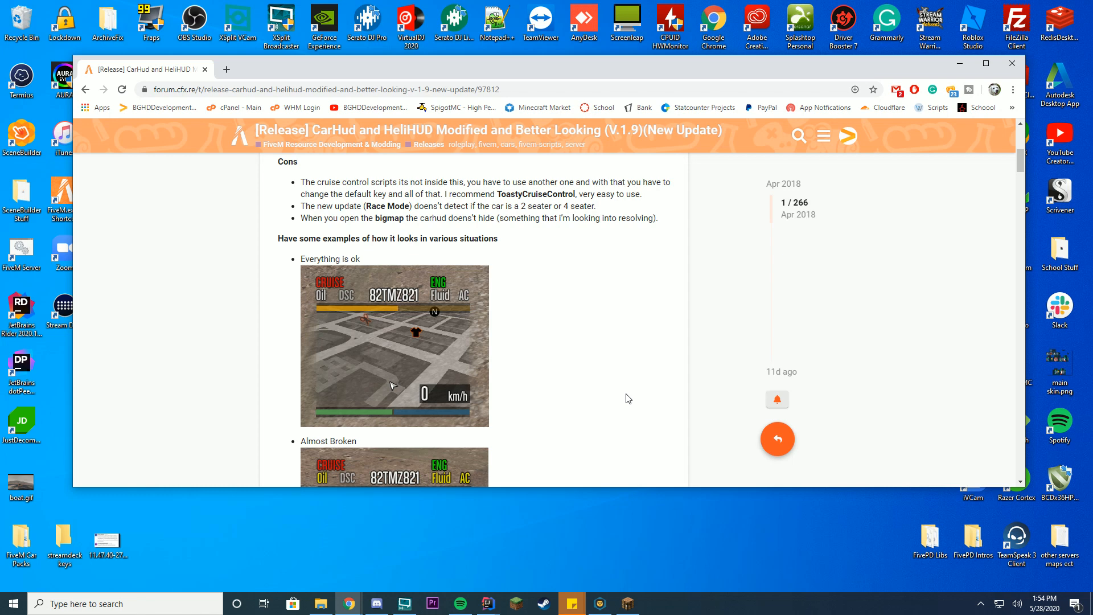
pyautogui.moveTo(732, 350)
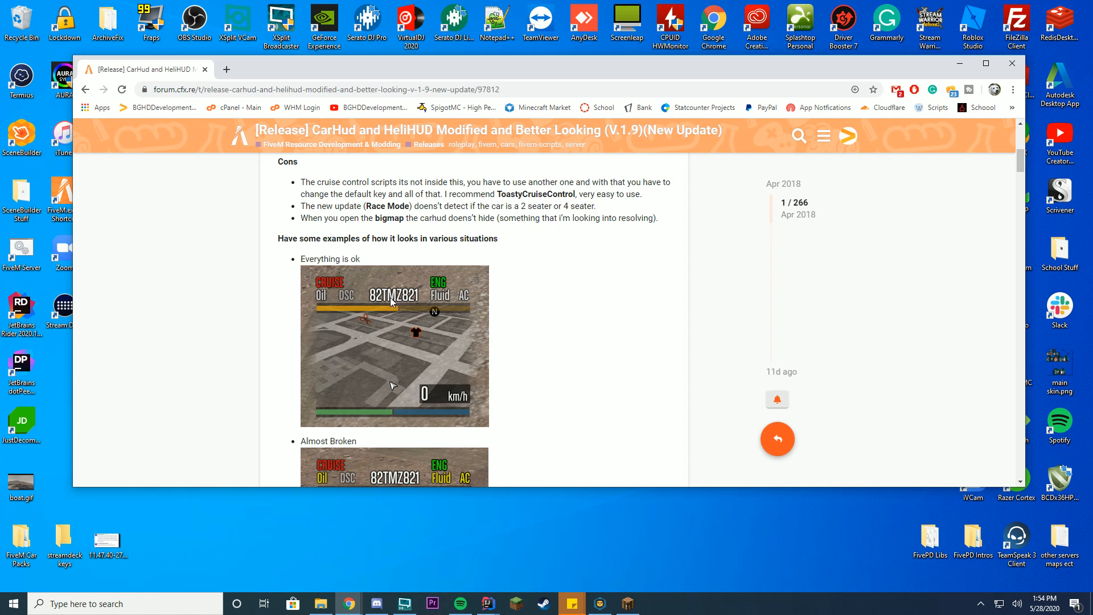
pyautogui.scroll(-3)
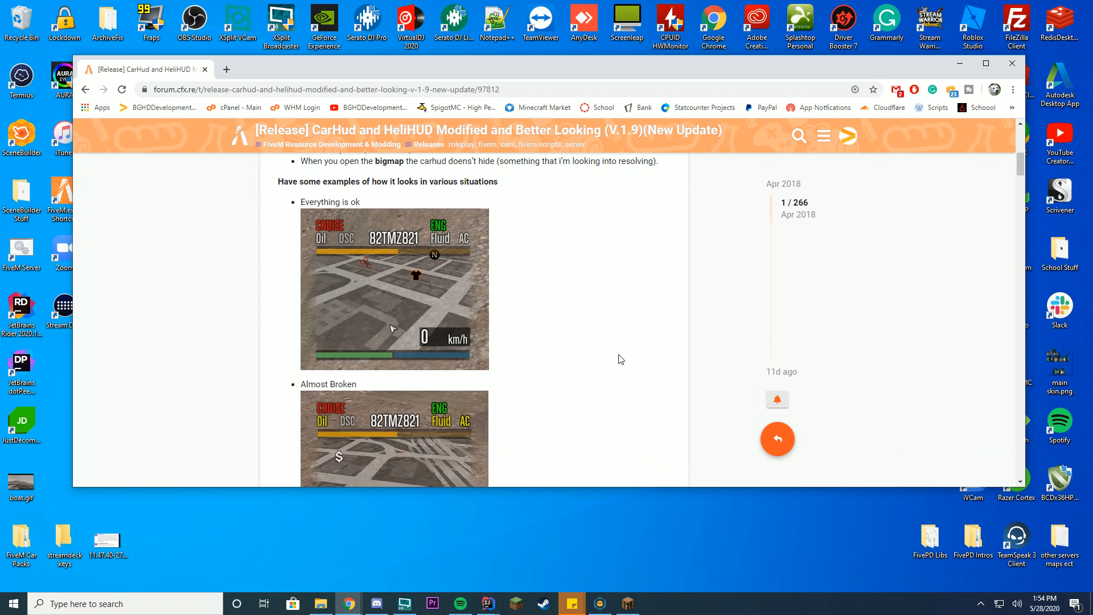
pyautogui.scroll(-3)
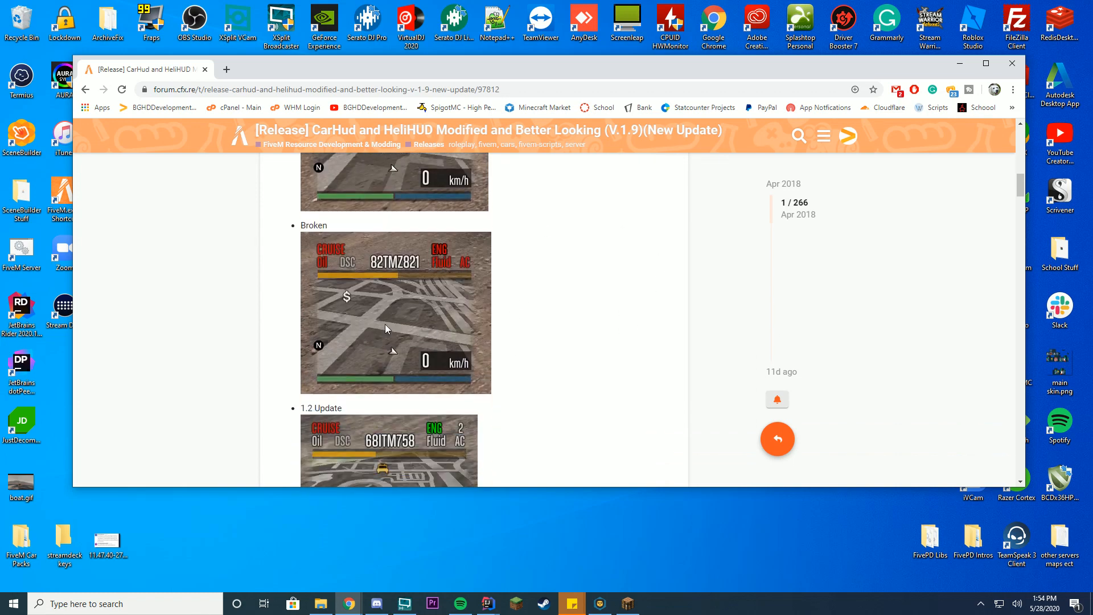
pyautogui.scroll(-3)
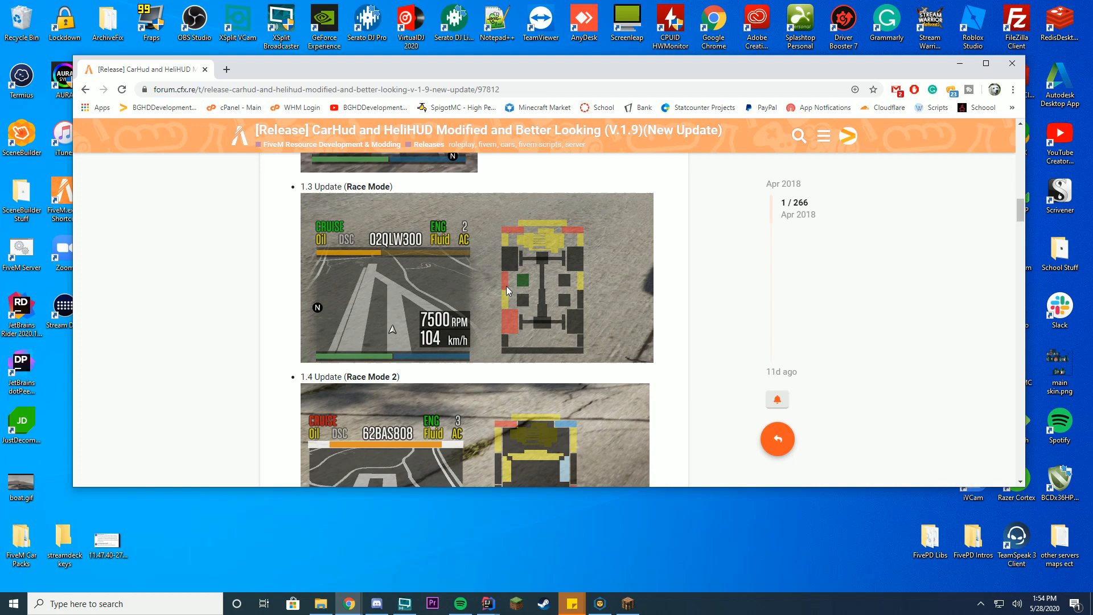
pyautogui.moveTo(562, 337)
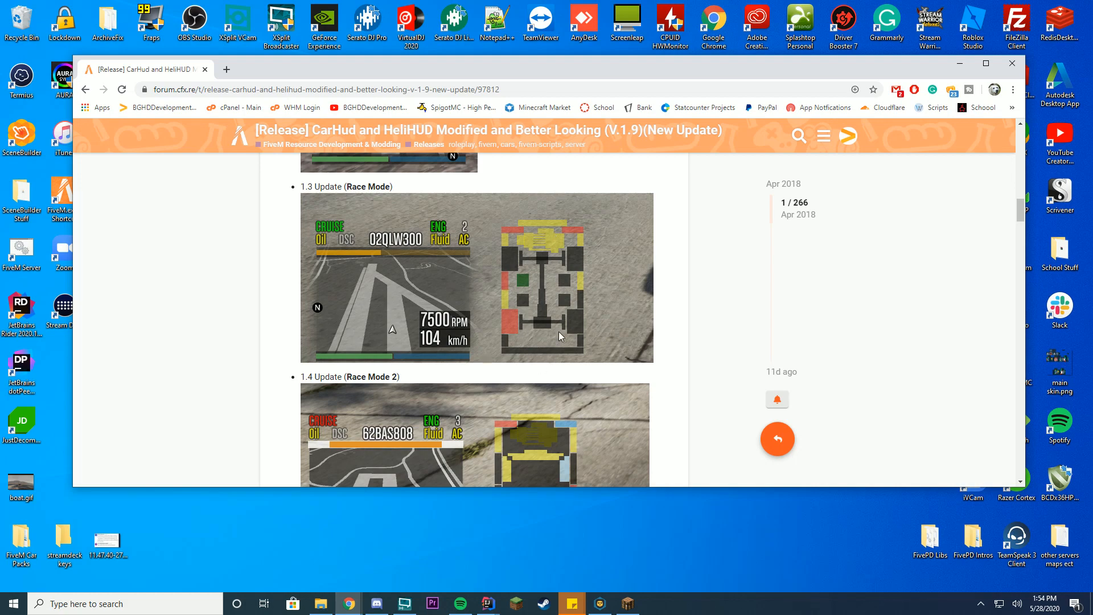
# Step: Continue down to the Change Log and the DownLoad list of rar versions
pyautogui.scroll(-3)
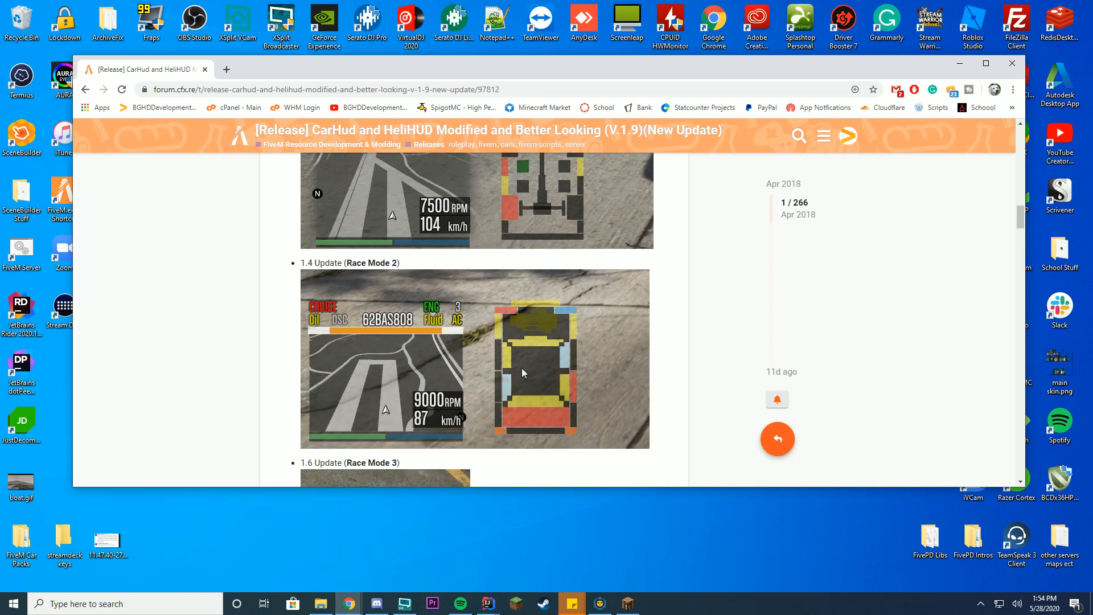
pyautogui.scroll(-3)
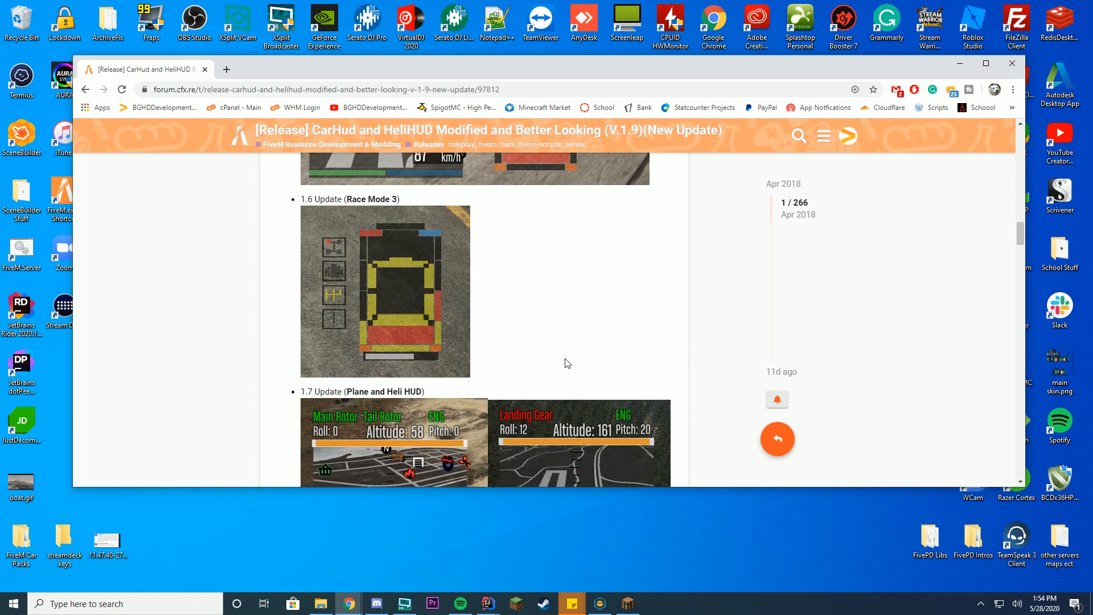
pyautogui.scroll(-3)
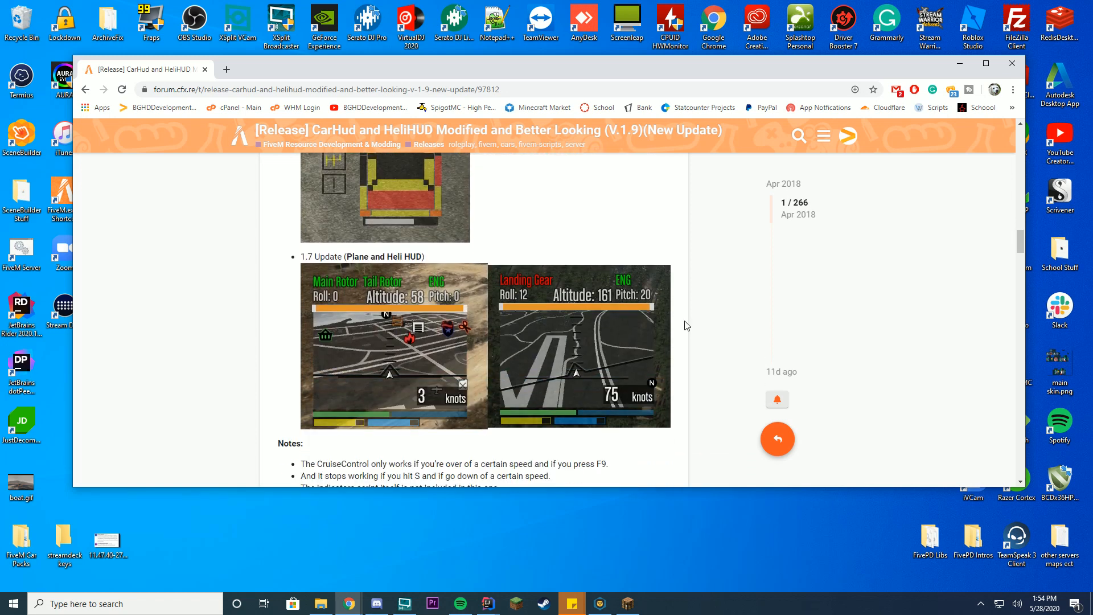
pyautogui.moveTo(390, 314)
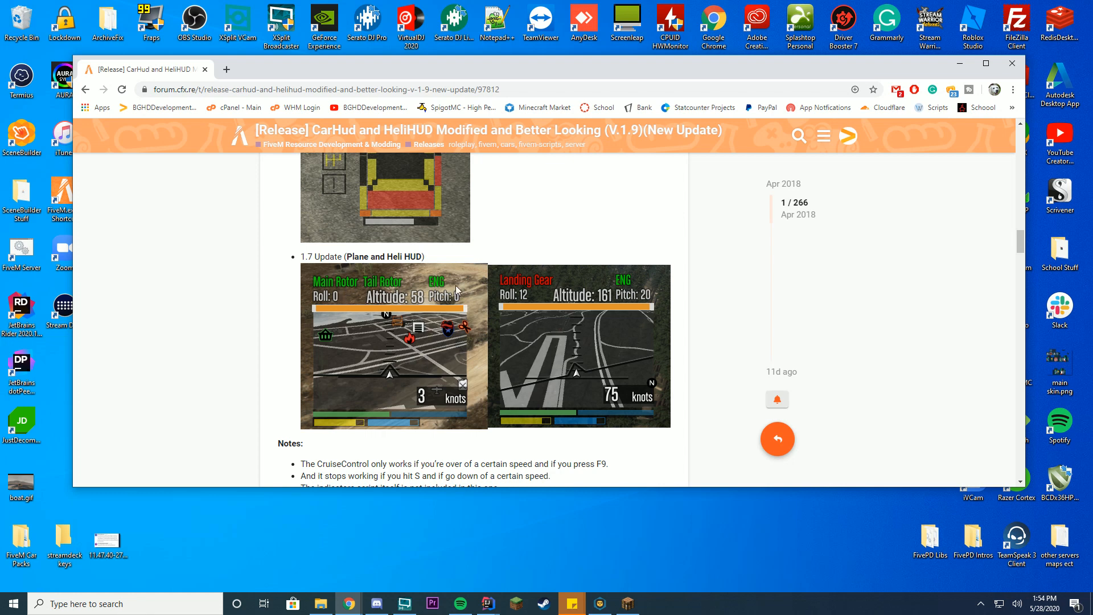
pyautogui.scroll(-3)
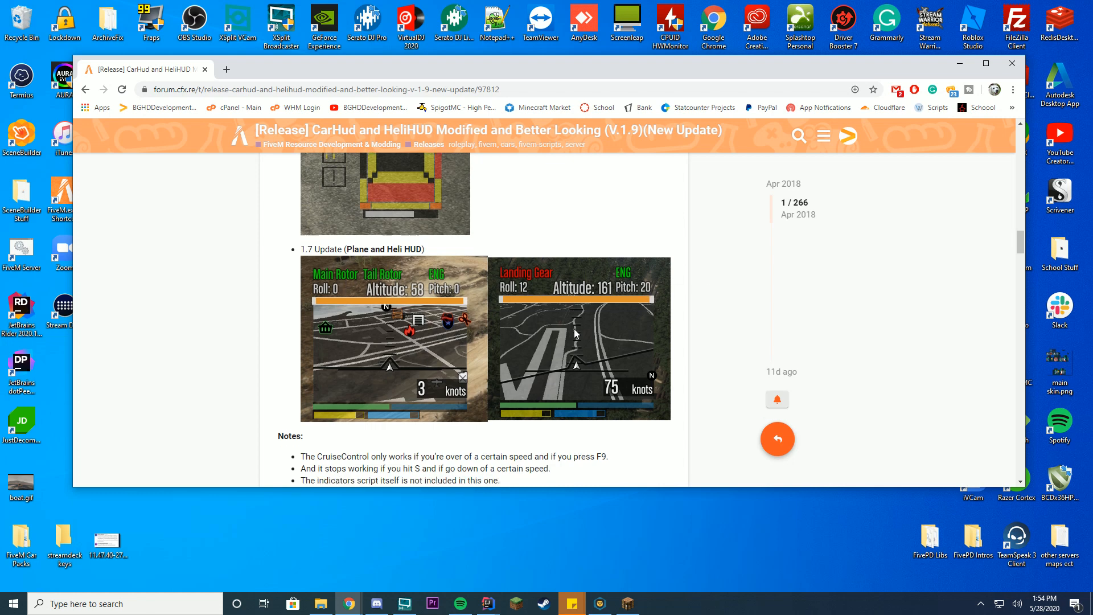
pyautogui.scroll(-3)
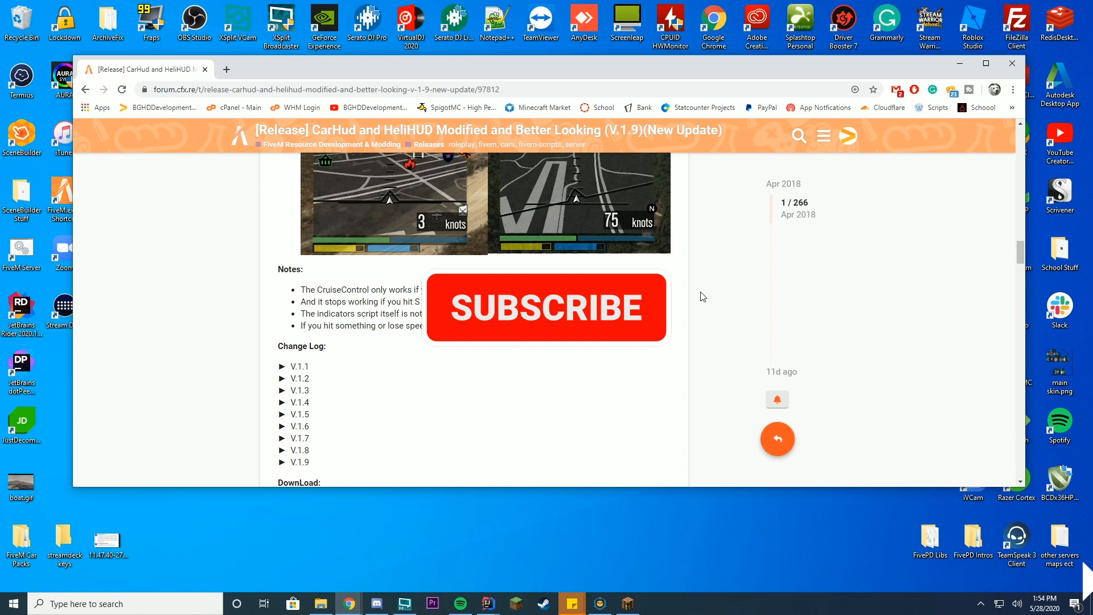
pyautogui.scroll(-3)
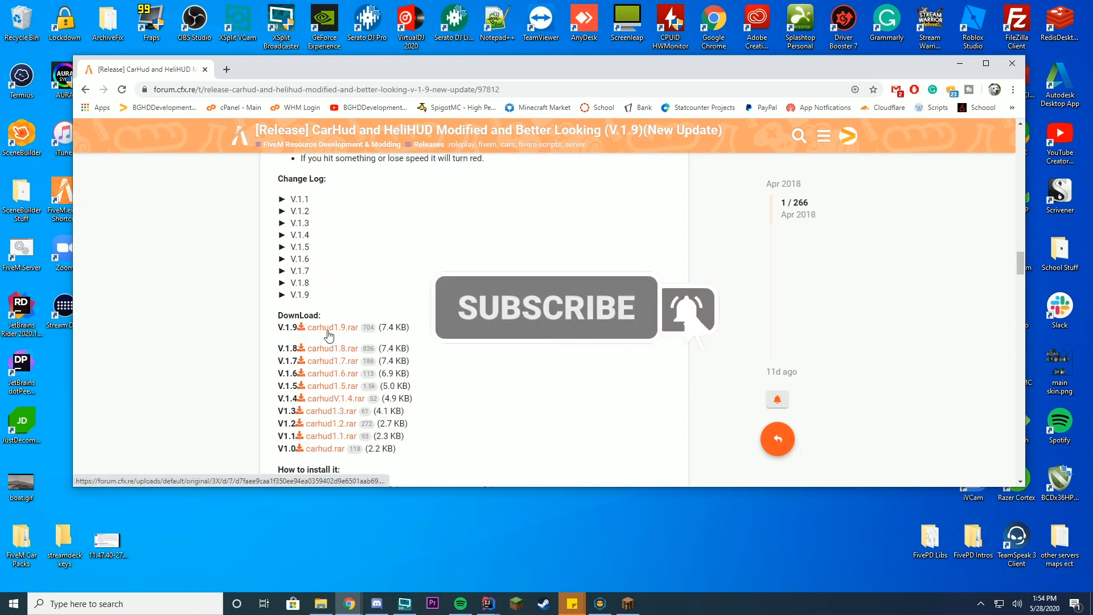
# Step: Download carhud1.9.rar, open it in WinRAR and enter its carhud folder
pyautogui.click(335, 327)
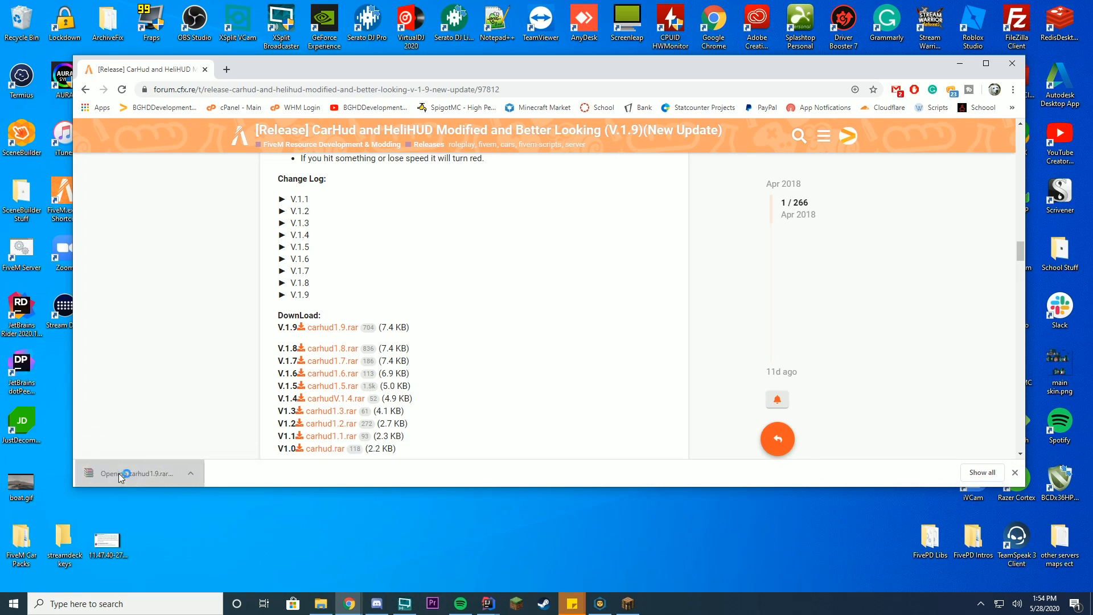
pyautogui.click(134, 474)
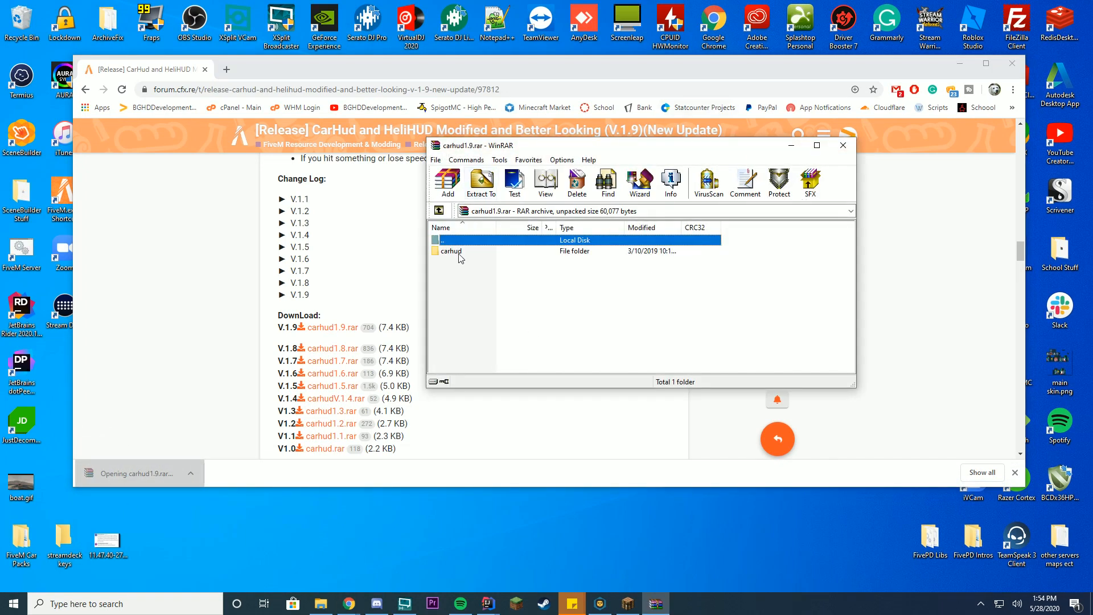
pyautogui.doubleClick(451, 250)
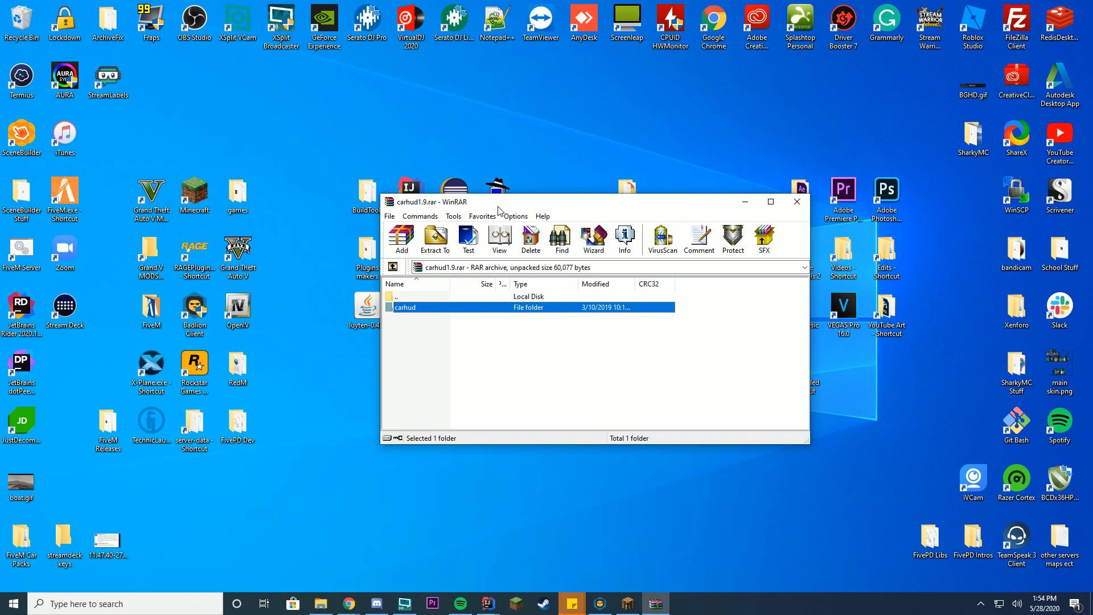
pyautogui.moveTo(220, 549)
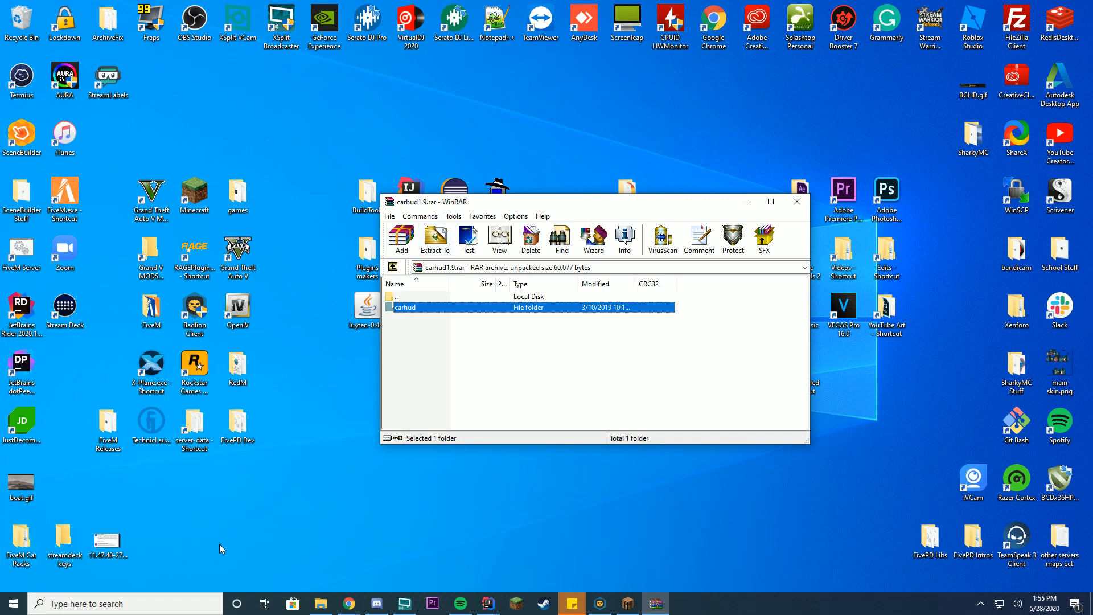
# Step: Add 'ensure carhud' under the other ensure lines in server.cfg and save it
pyautogui.click(193, 424)
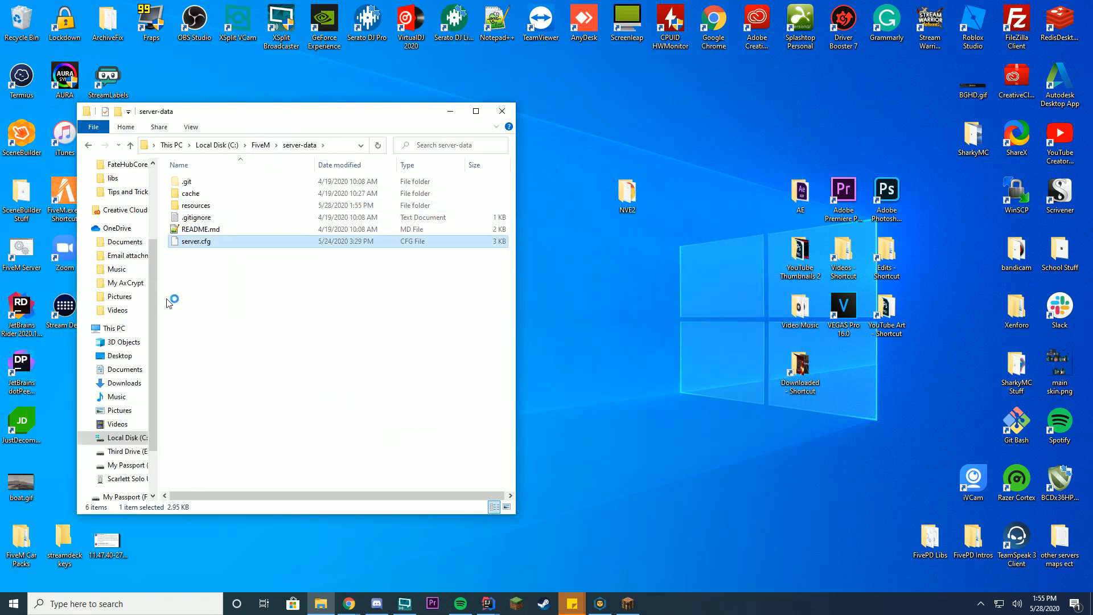
pyautogui.doubleClick(197, 240)
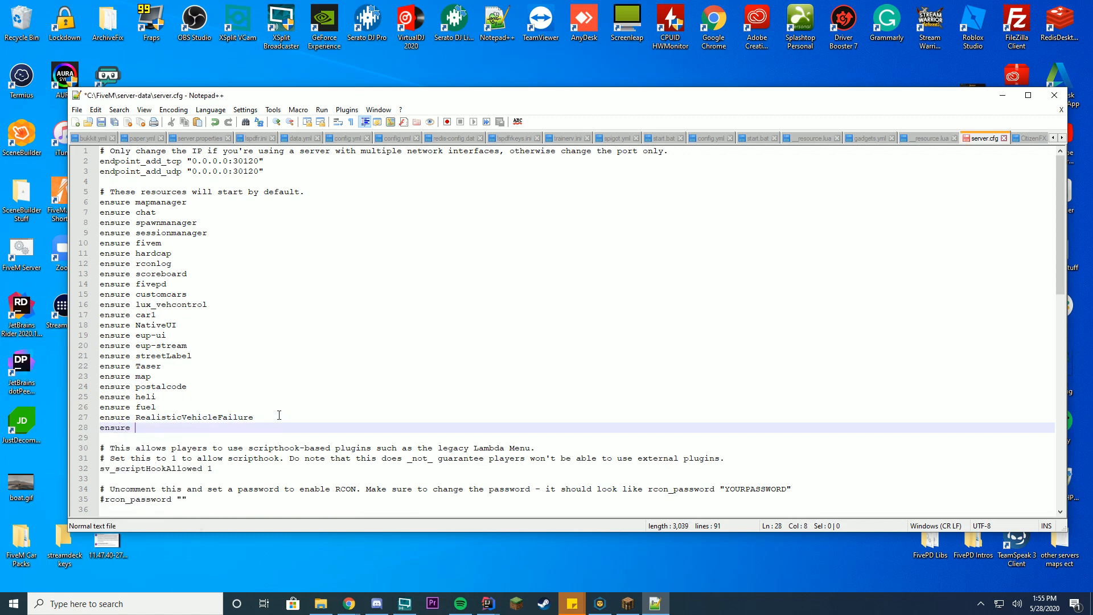
pyautogui.write('carhud')
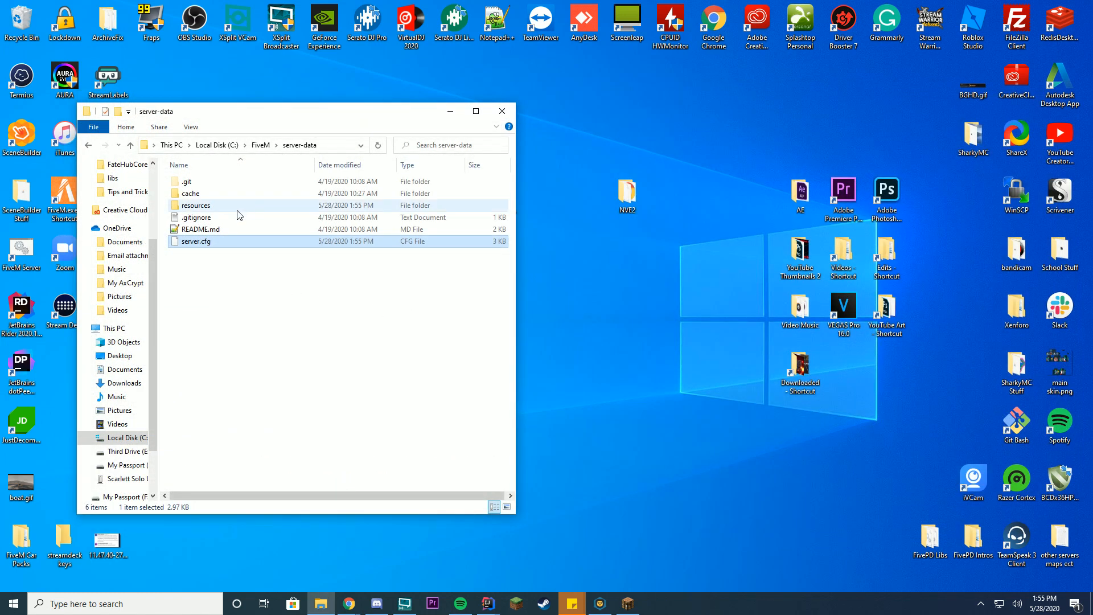
# Step: Open resources/carhud/carhud.lua in Notepad++
pyautogui.doubleClick(195, 205)
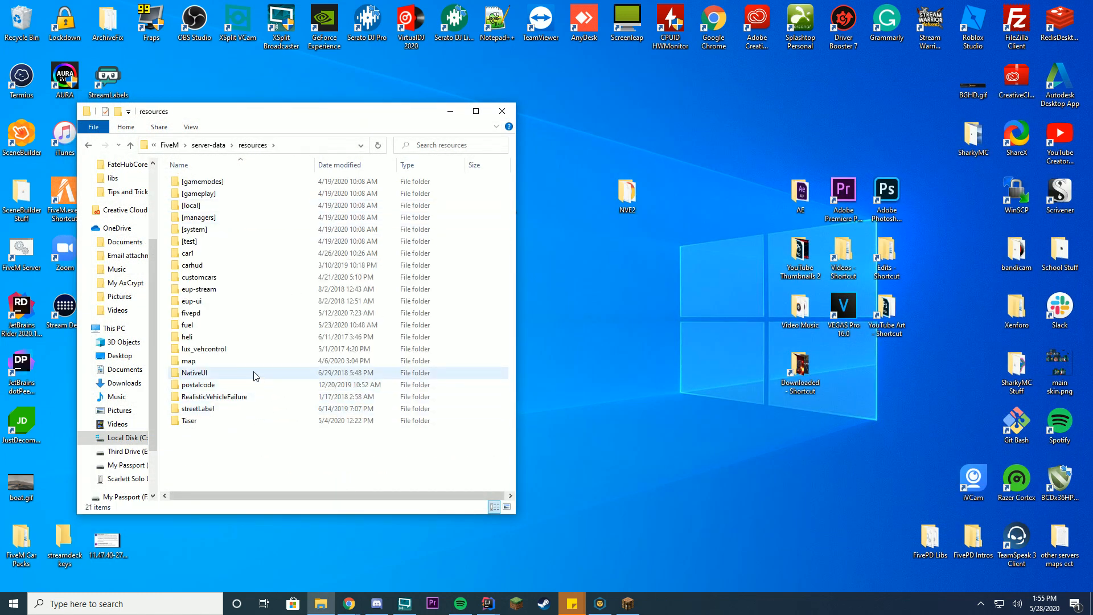
pyautogui.doubleClick(191, 266)
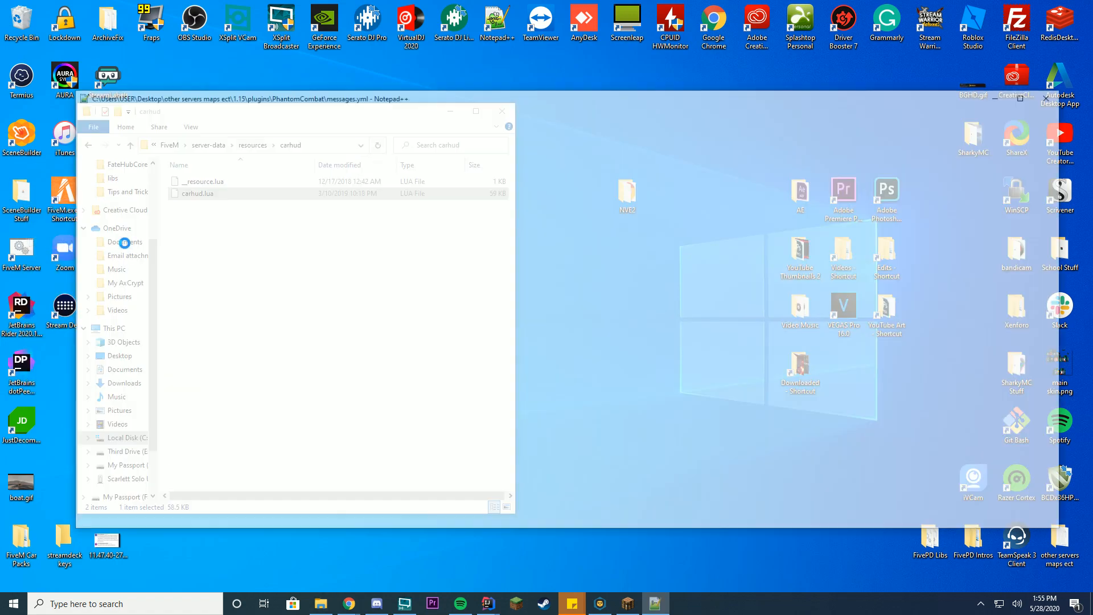
pyautogui.doubleClick(198, 194)
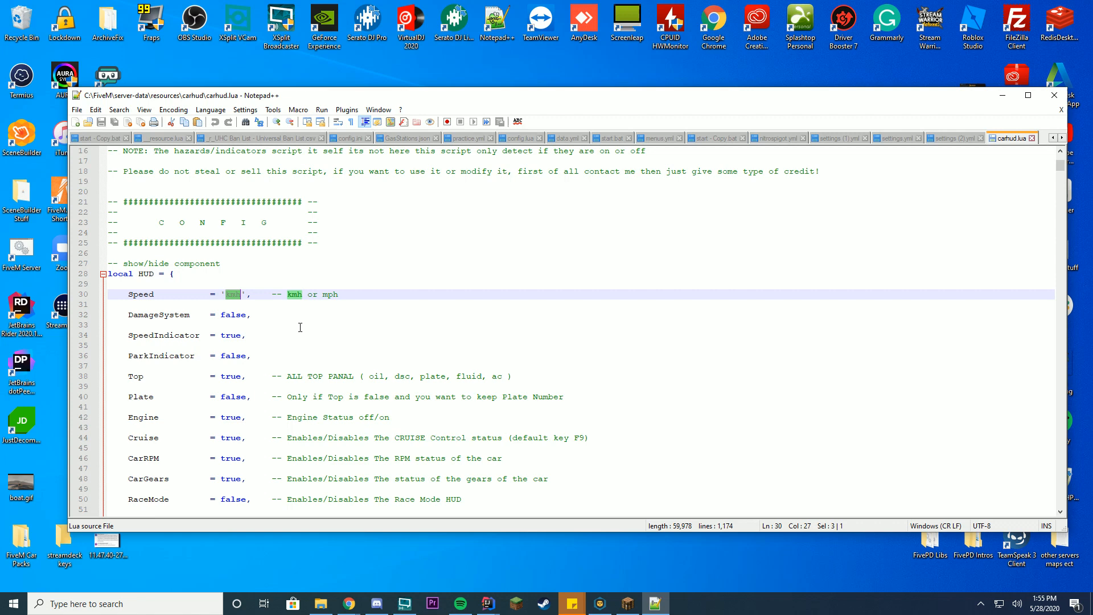
# Step: Set Speed to 'mph' and Cruise and SeatBelt to false in carhud.lua, then save
pyautogui.write('mph')
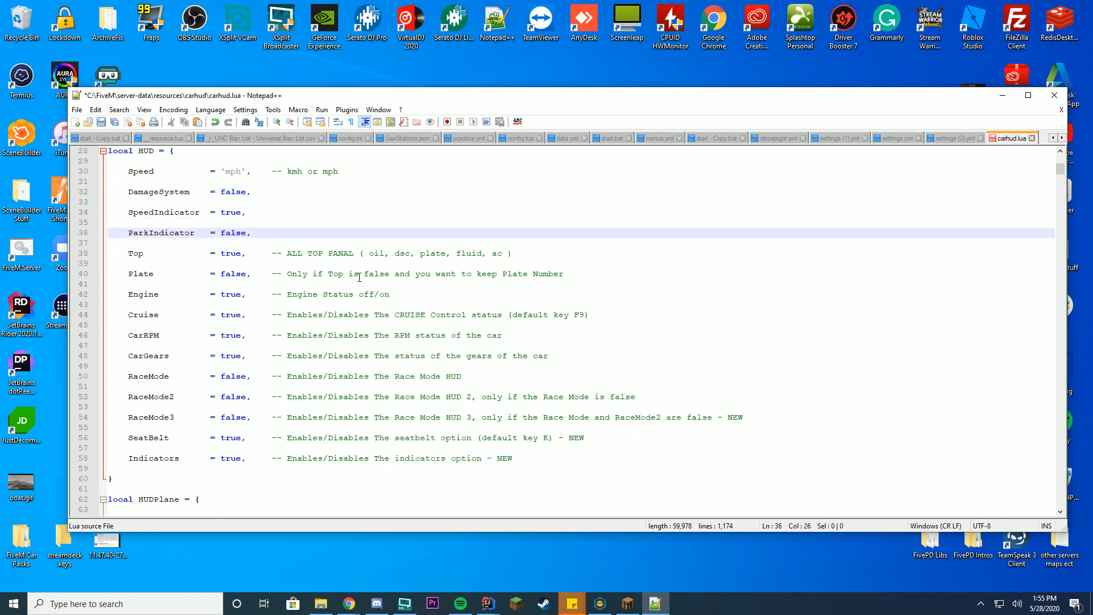
pyautogui.click(356, 273)
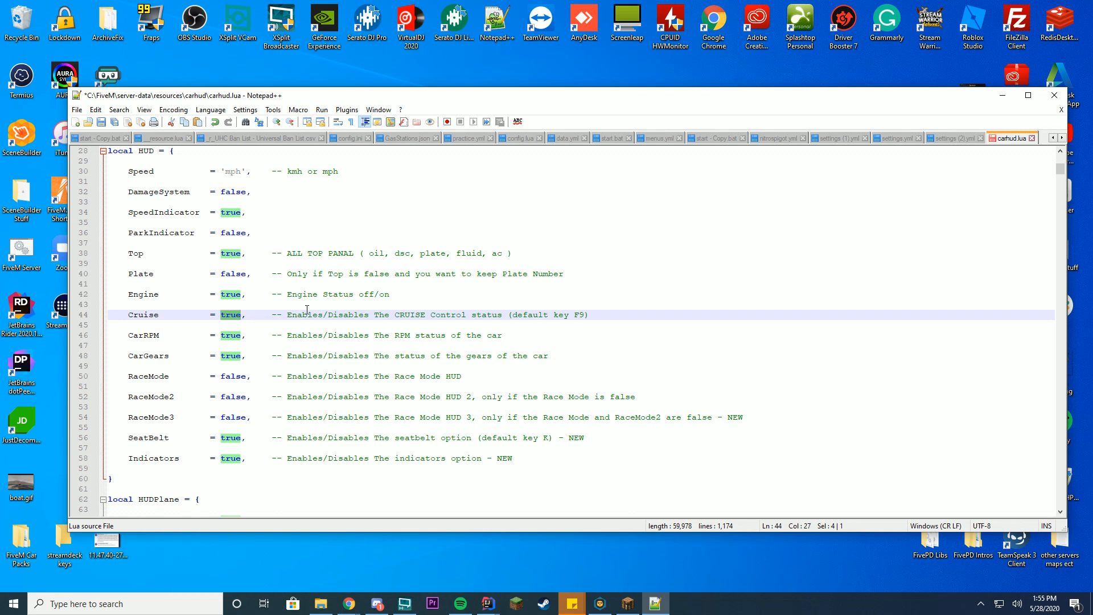
pyautogui.write('false')
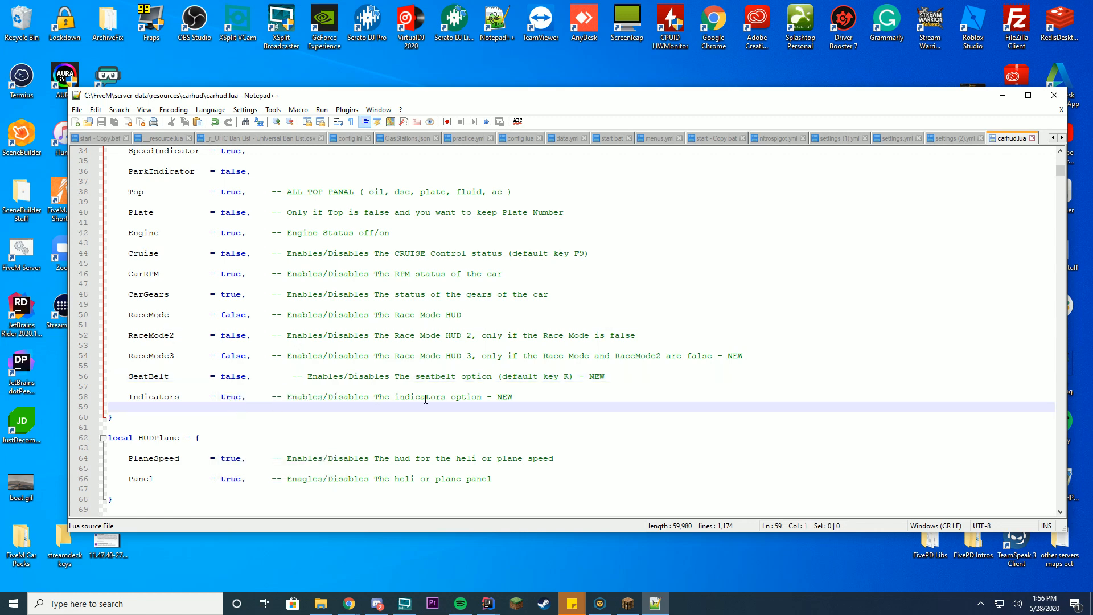
pyautogui.write('false')
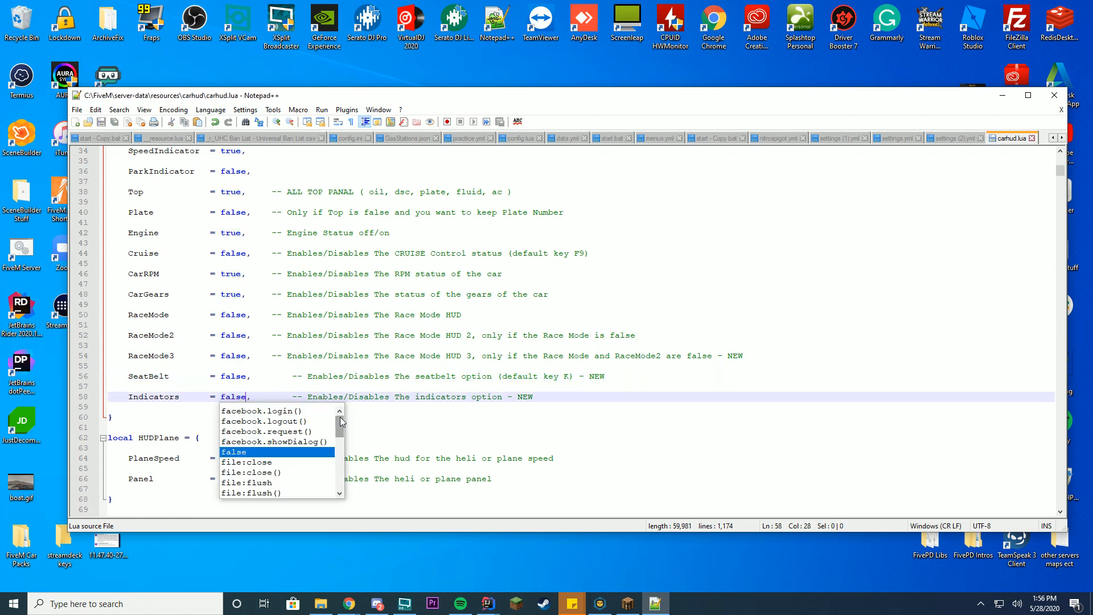
pyautogui.write('ttr')
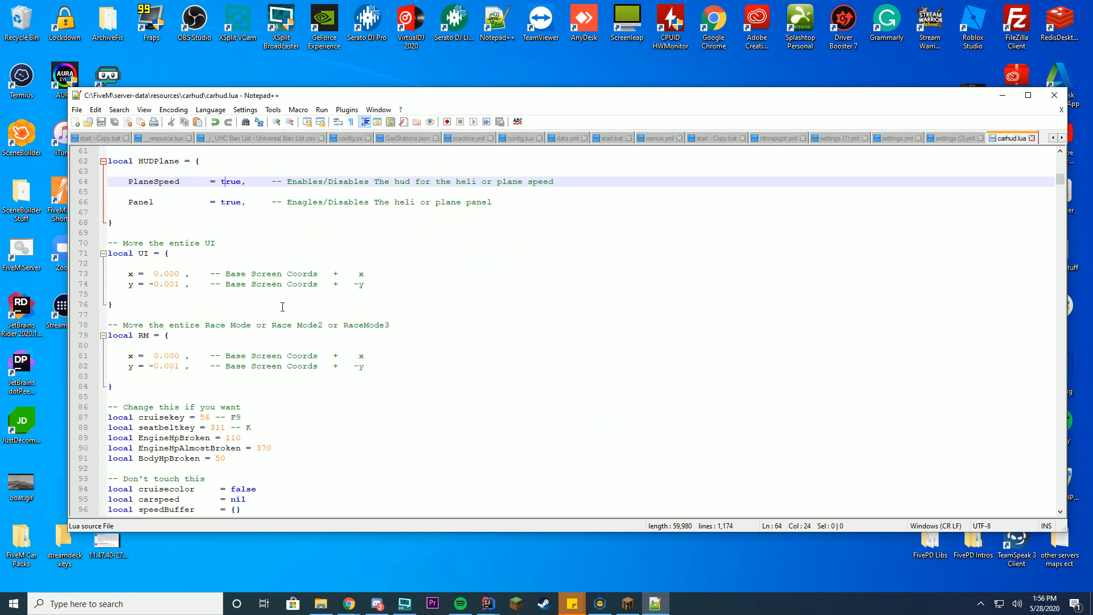
pyautogui.scroll(-3)
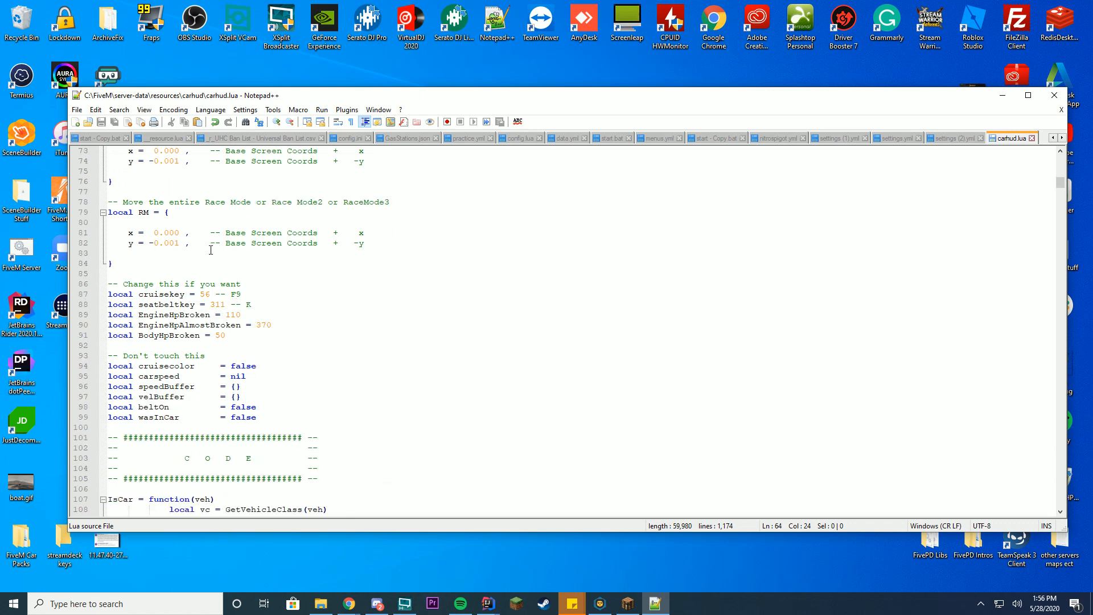
pyautogui.scroll(-3)
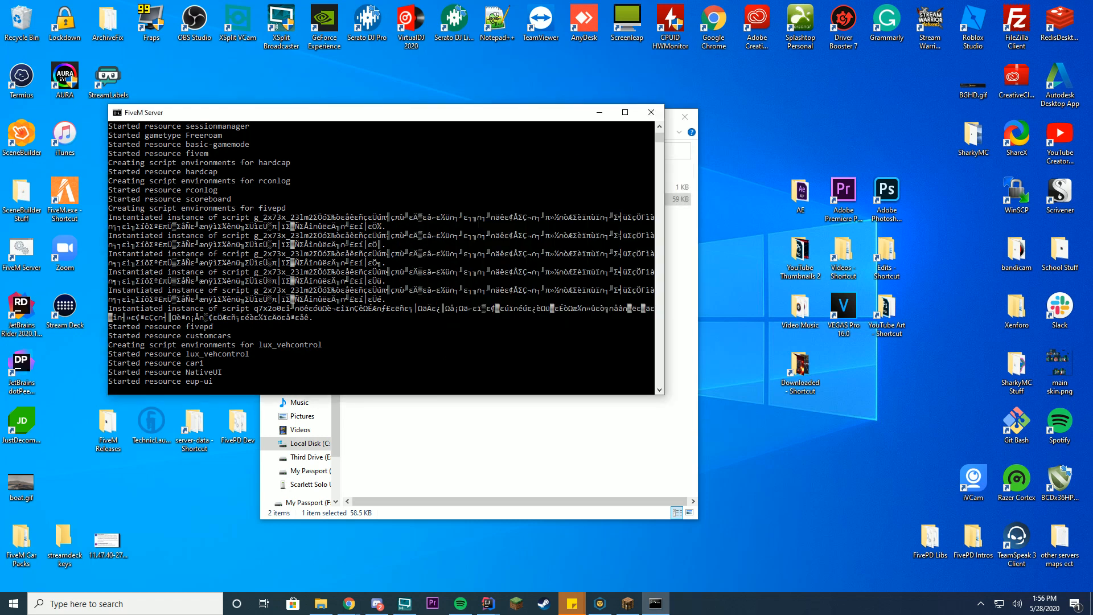
pyautogui.moveTo(572, 96)
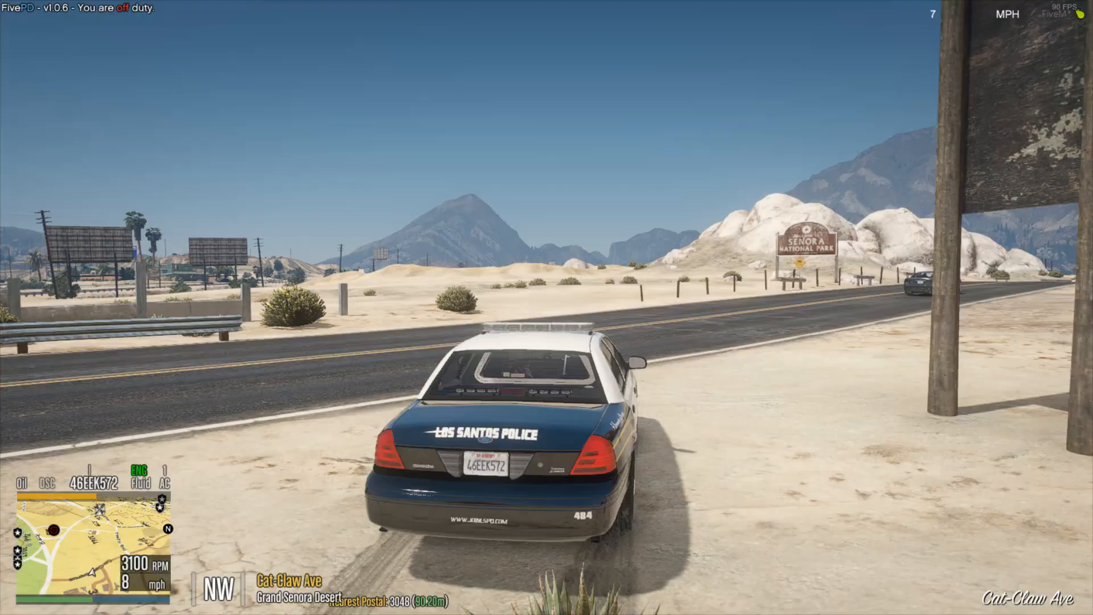
# Step: Accelerate the police car with W up to 71 mph while the carhud speed, RPM and gear update
pyautogui.press('w')
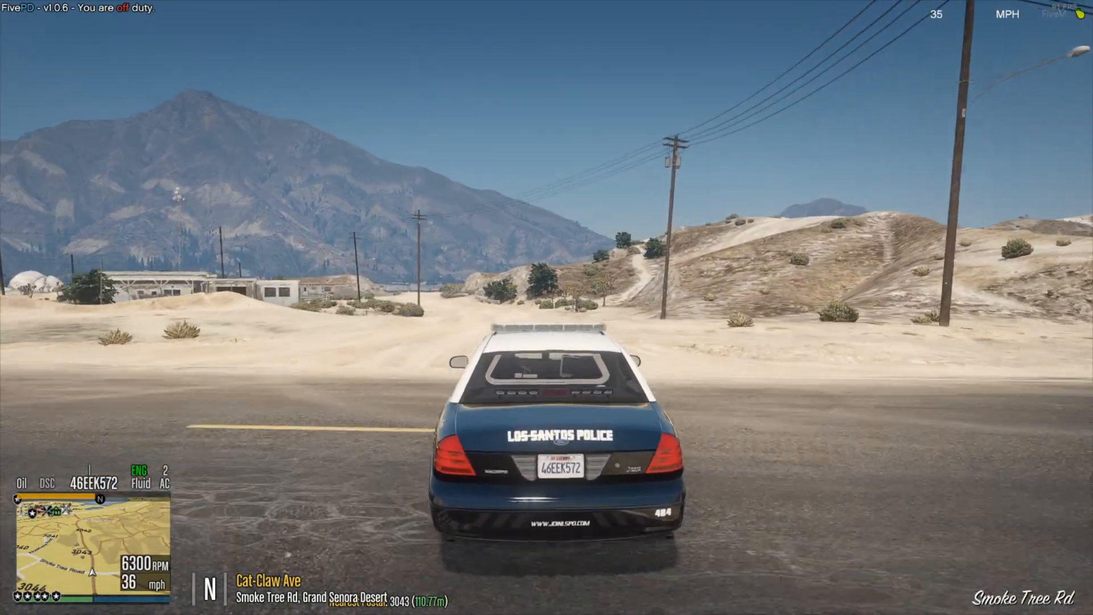
pyautogui.press('w')
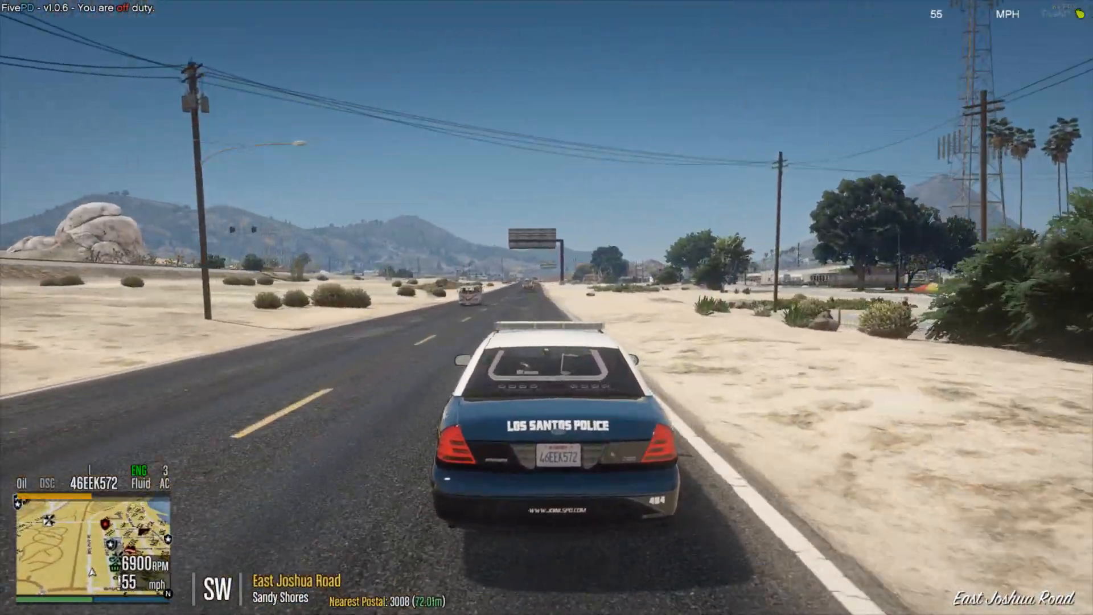
pyautogui.press('w')
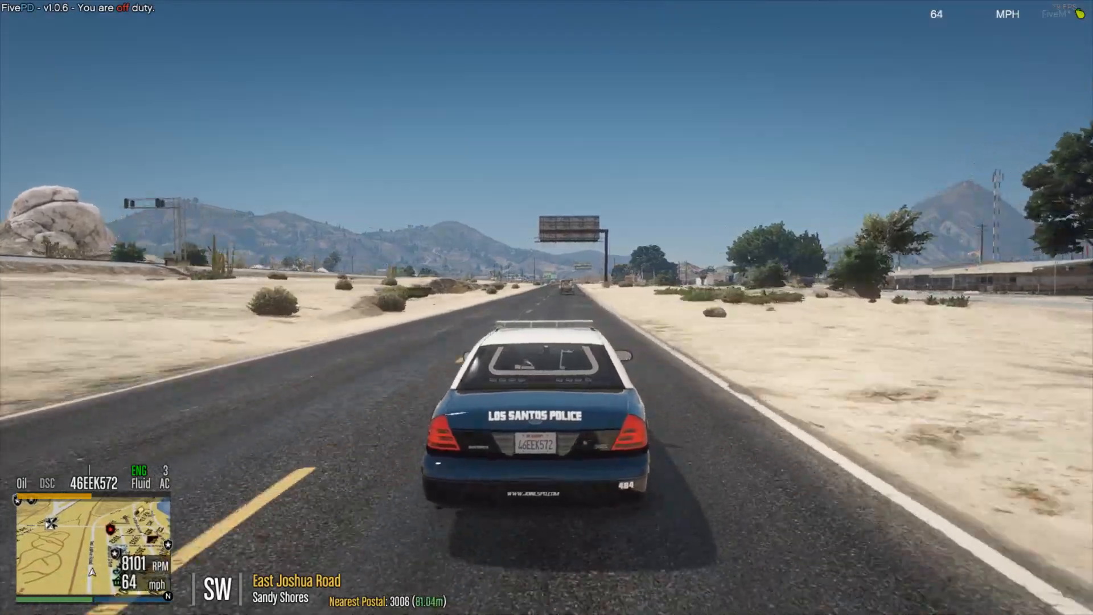
pyautogui.press('w')
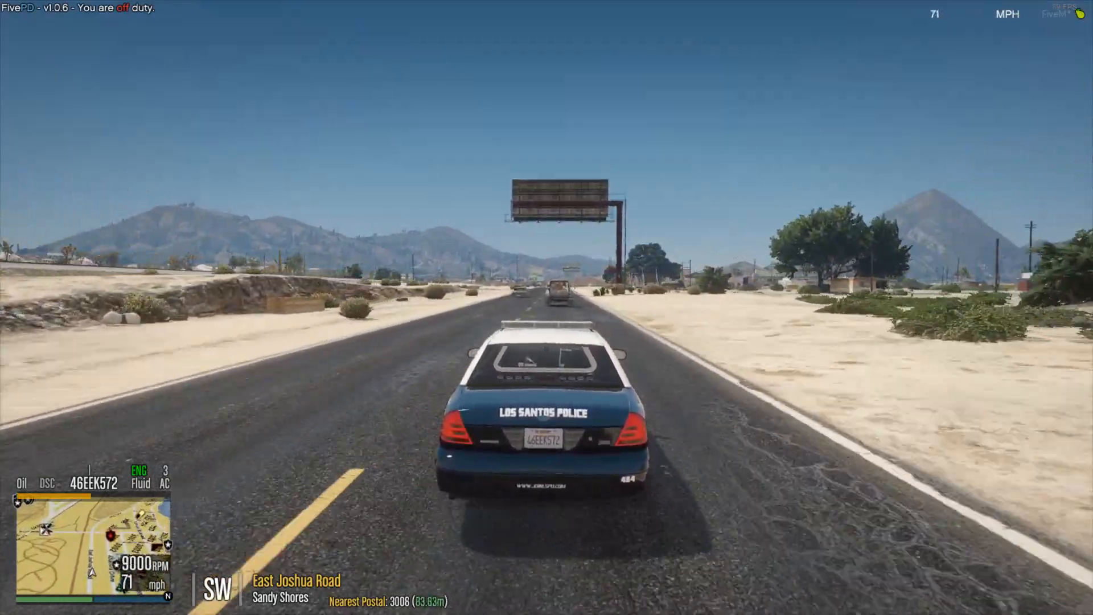